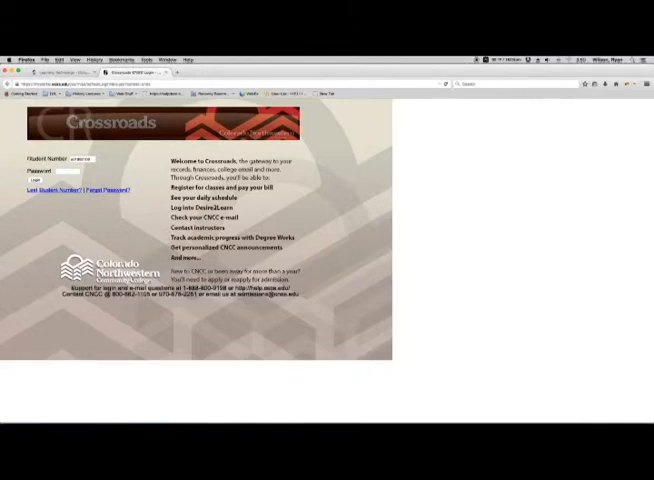
Enter the account password in the Crossroads sign-in field
{"action": "type", "text": "password"}
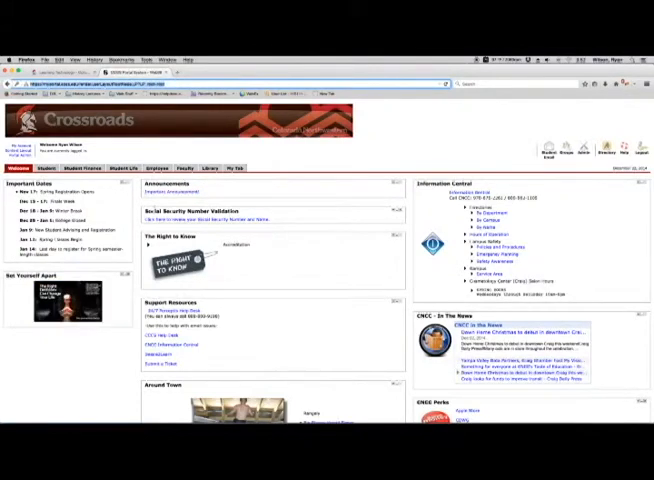
{"action": "mouse_move", "coordinate": [346, 232]}
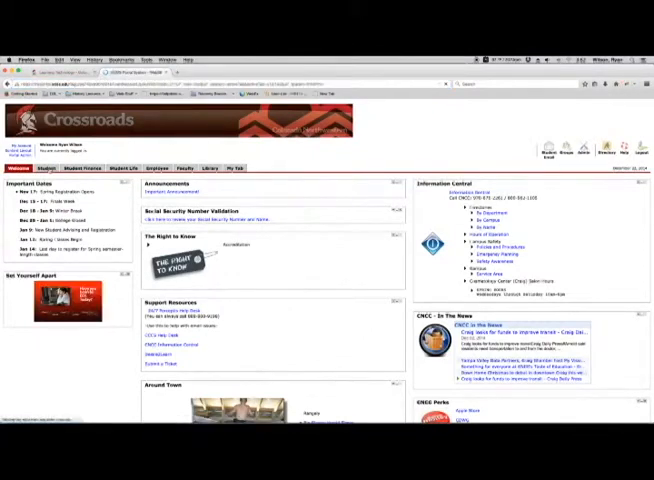
Go to the Student section showing registration tools, grades and the D2L link
{"action": "left_click", "coordinate": [44, 168]}
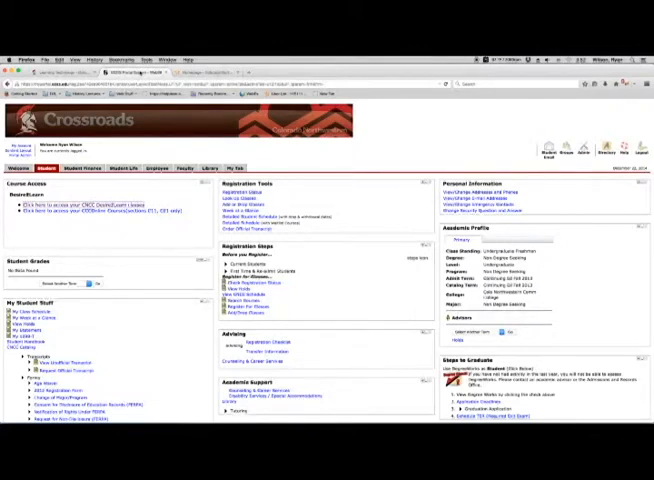
{"action": "mouse_move", "coordinate": [318, 160]}
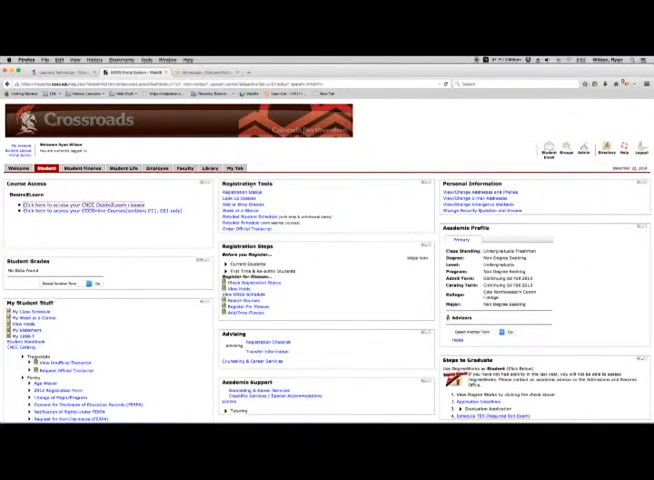
{"action": "mouse_move", "coordinate": [470, 204]}
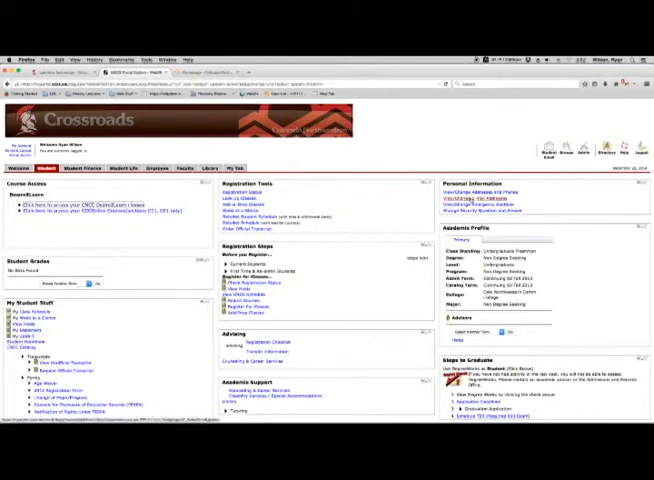